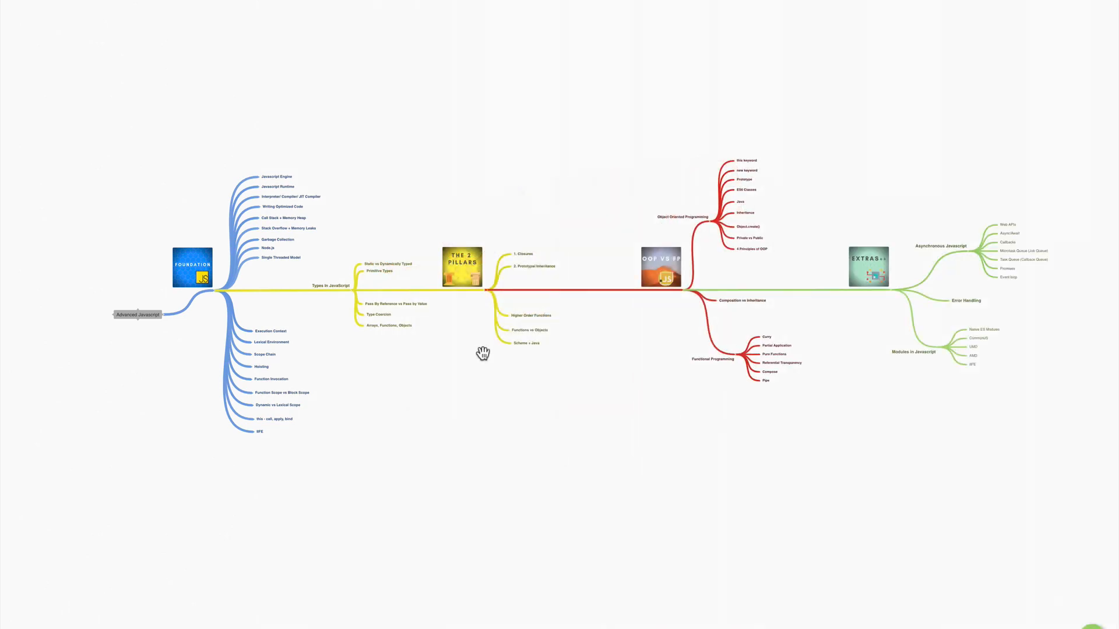
mouse_move(264, 286)
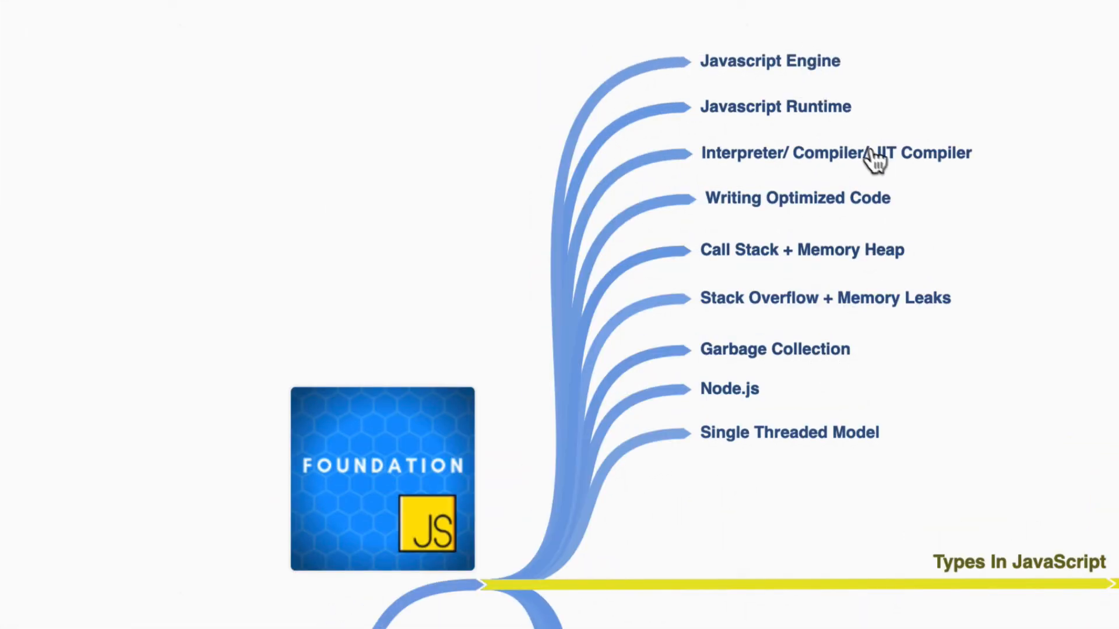
mouse_move(872, 216)
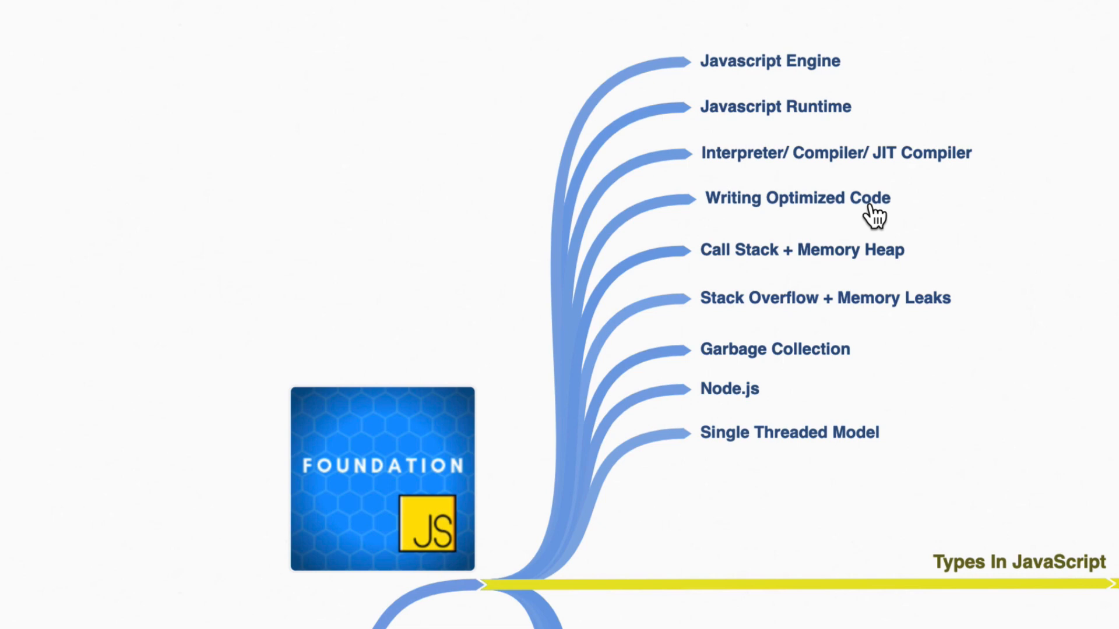
mouse_move(931, 232)
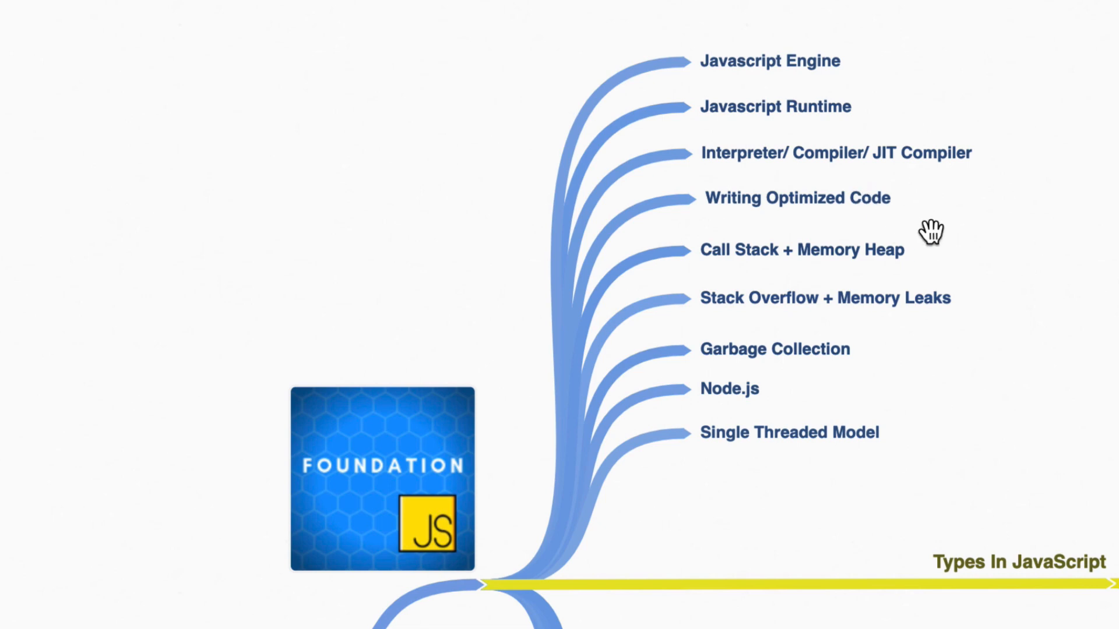
mouse_move(902, 220)
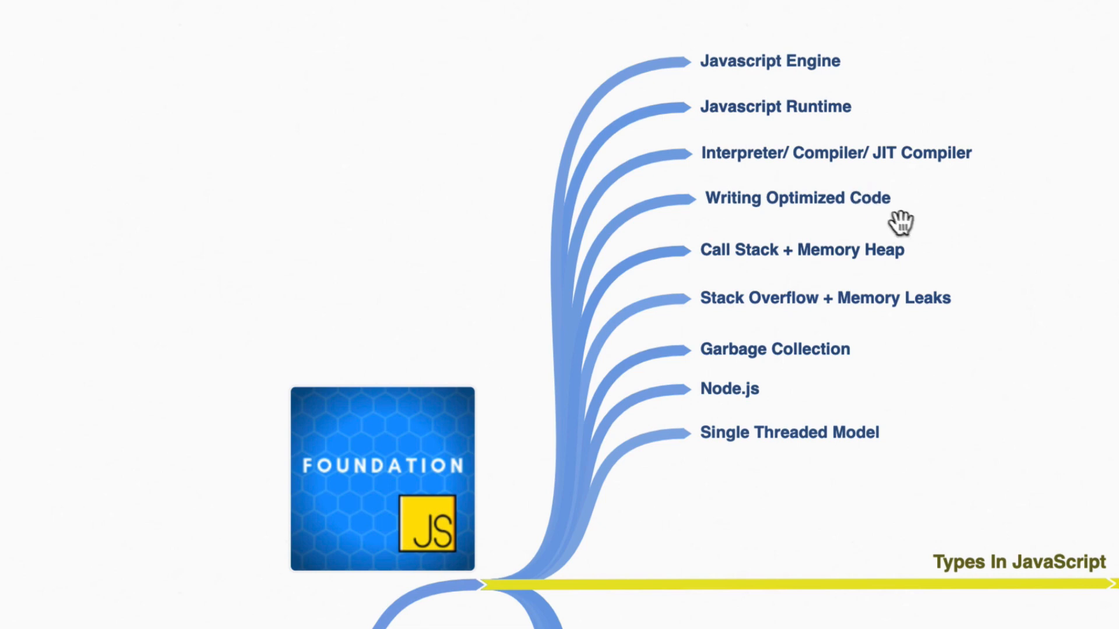
mouse_move(799, 457)
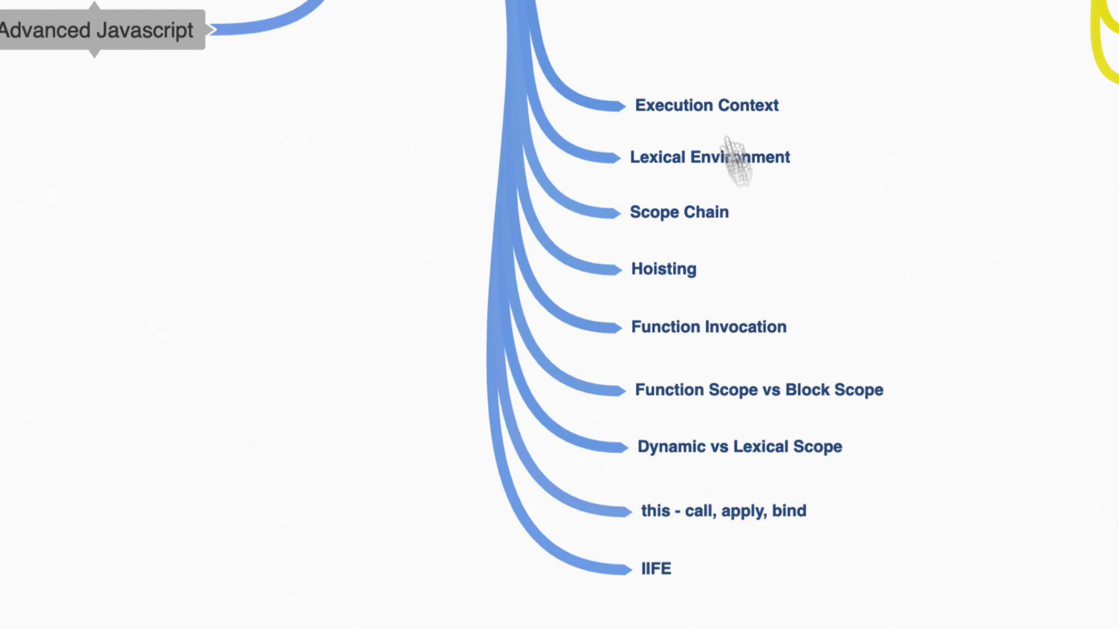
mouse_move(830, 318)
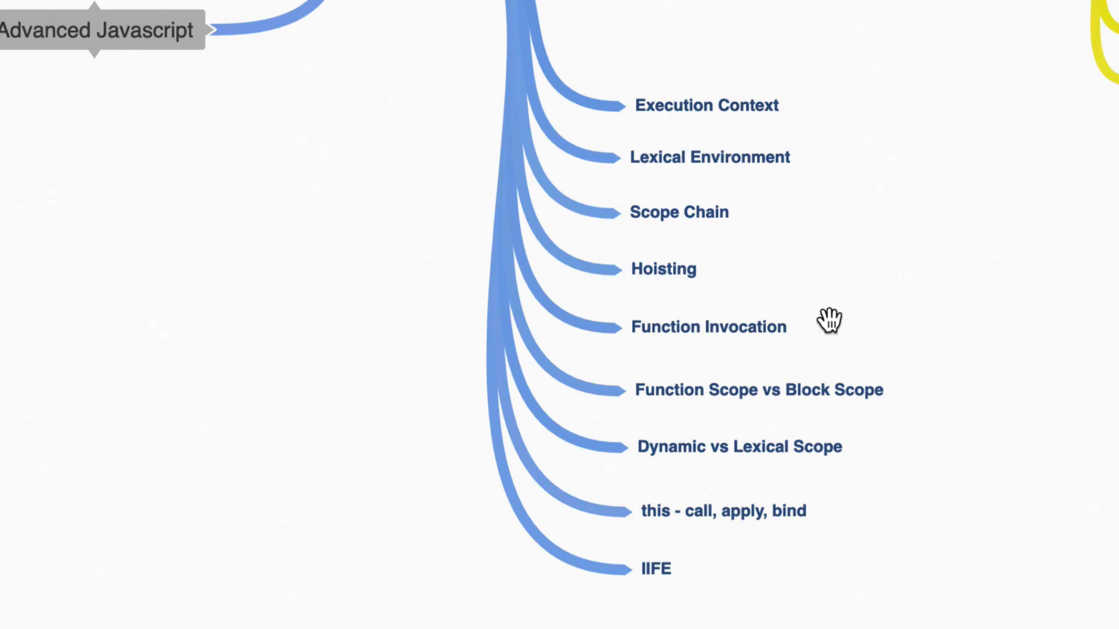
mouse_move(959, 512)
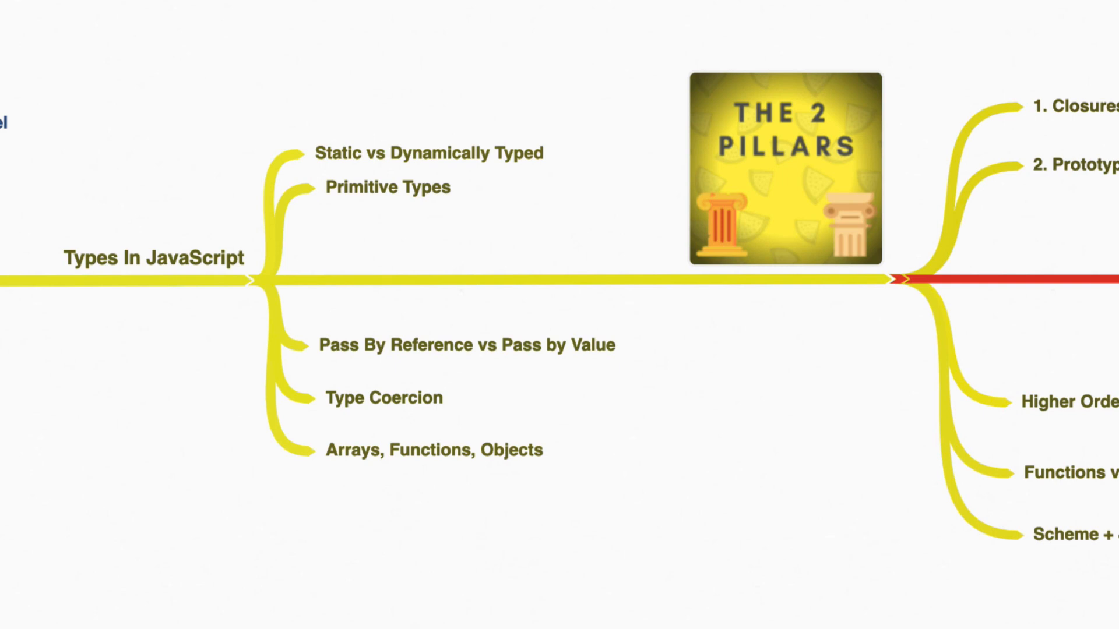
mouse_move(483, 198)
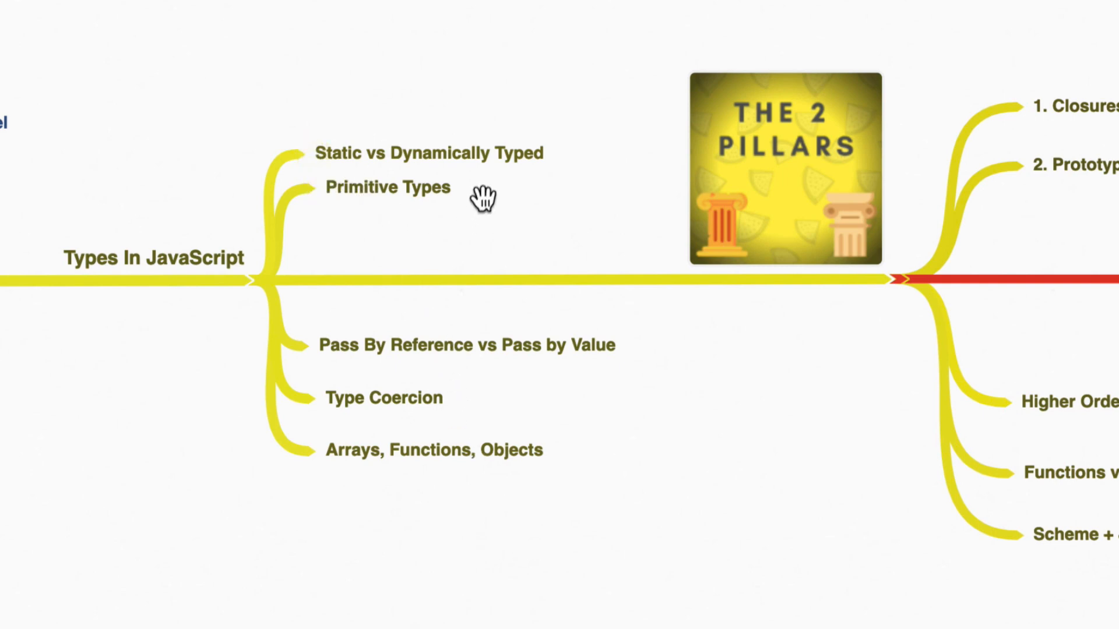
mouse_move(573, 467)
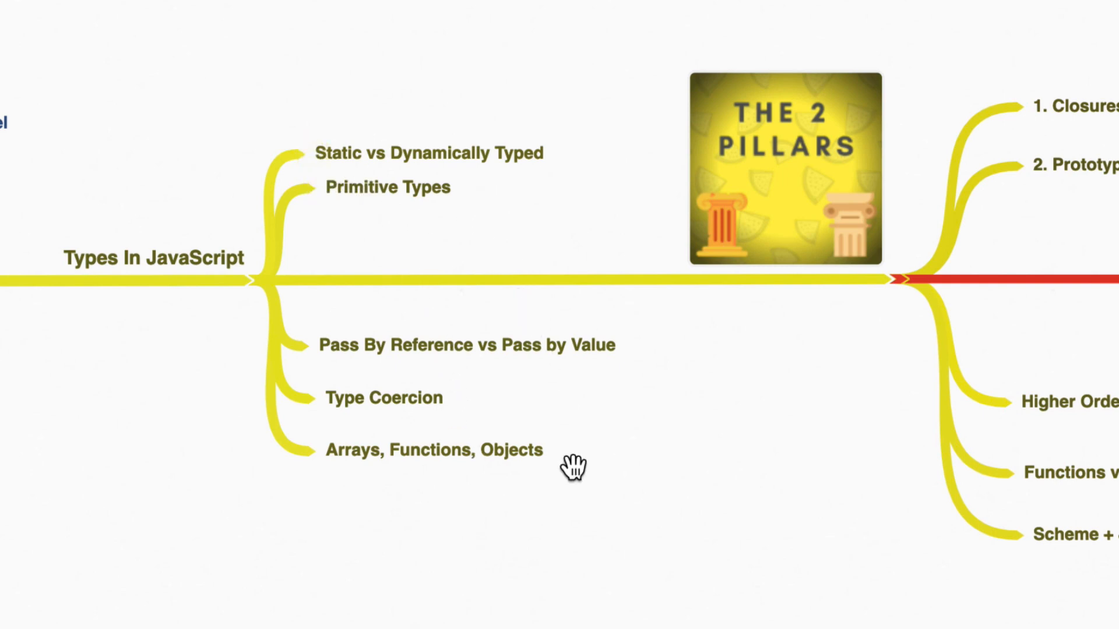
mouse_move(620, 456)
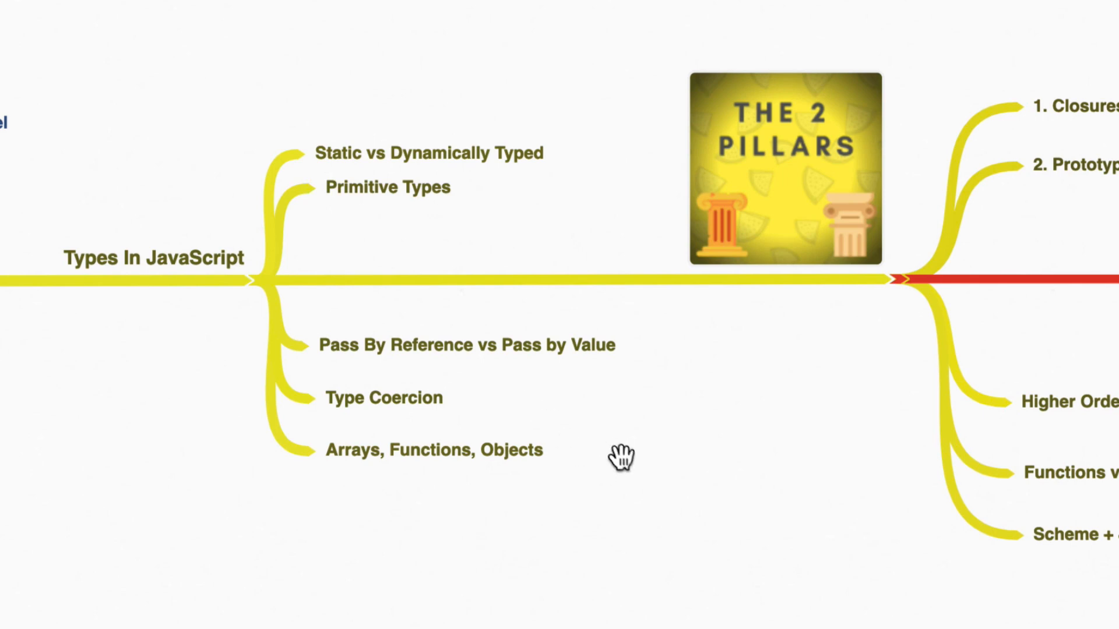
mouse_move(675, 524)
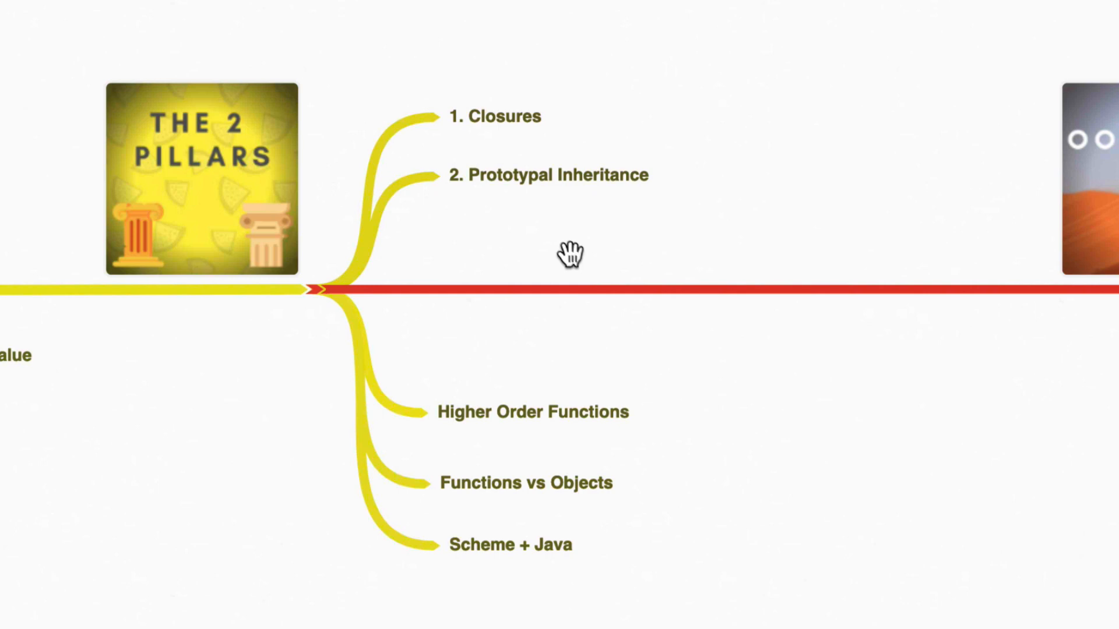
mouse_move(521, 248)
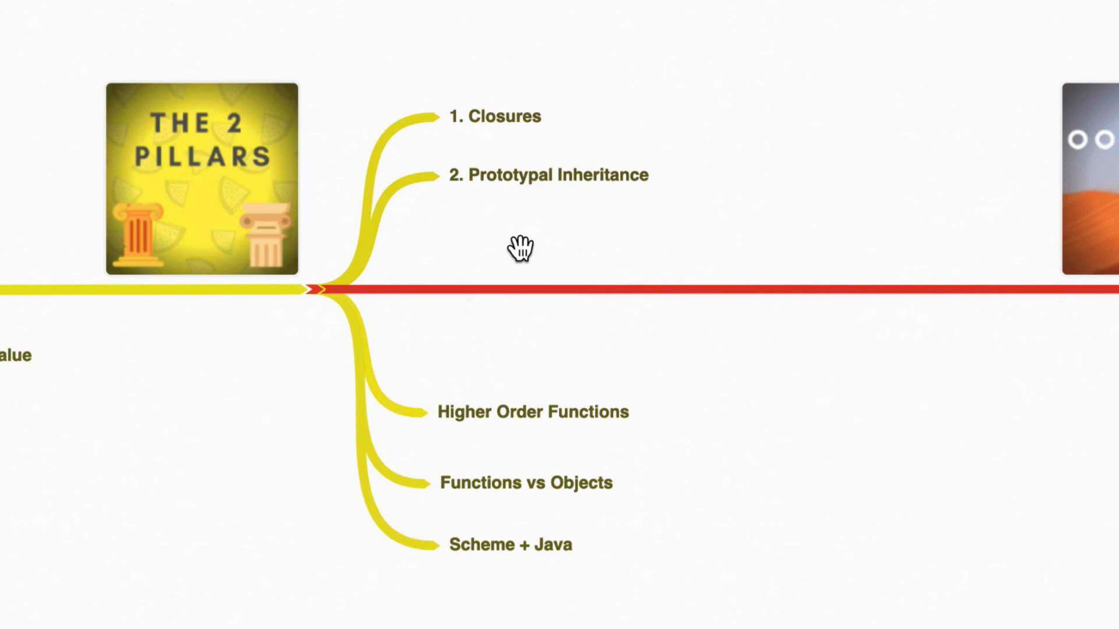
mouse_move(624, 518)
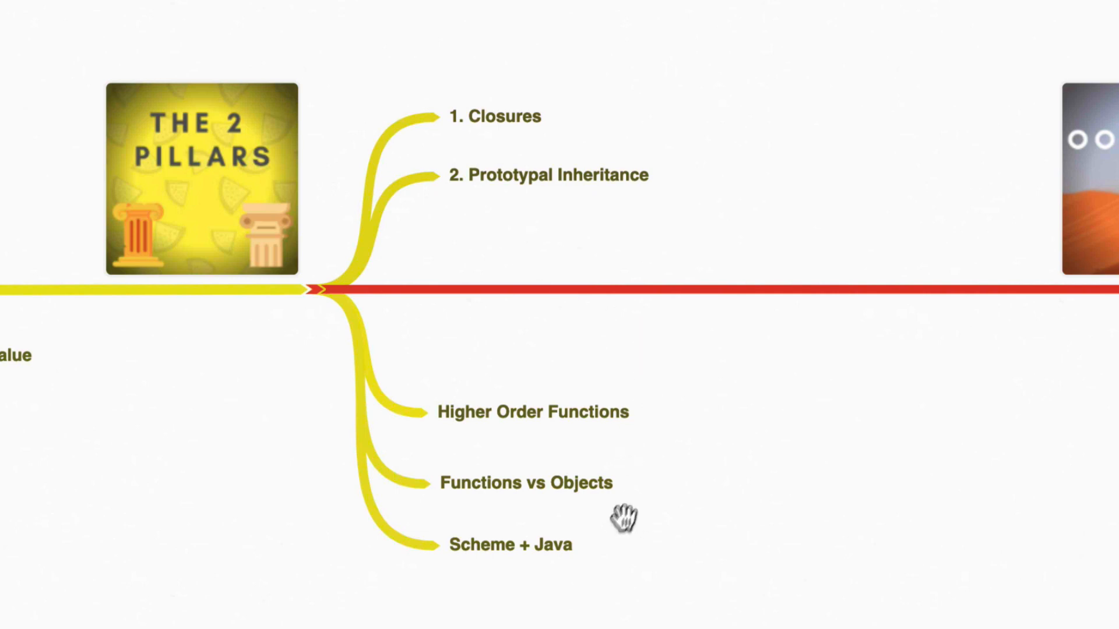
mouse_move(916, 232)
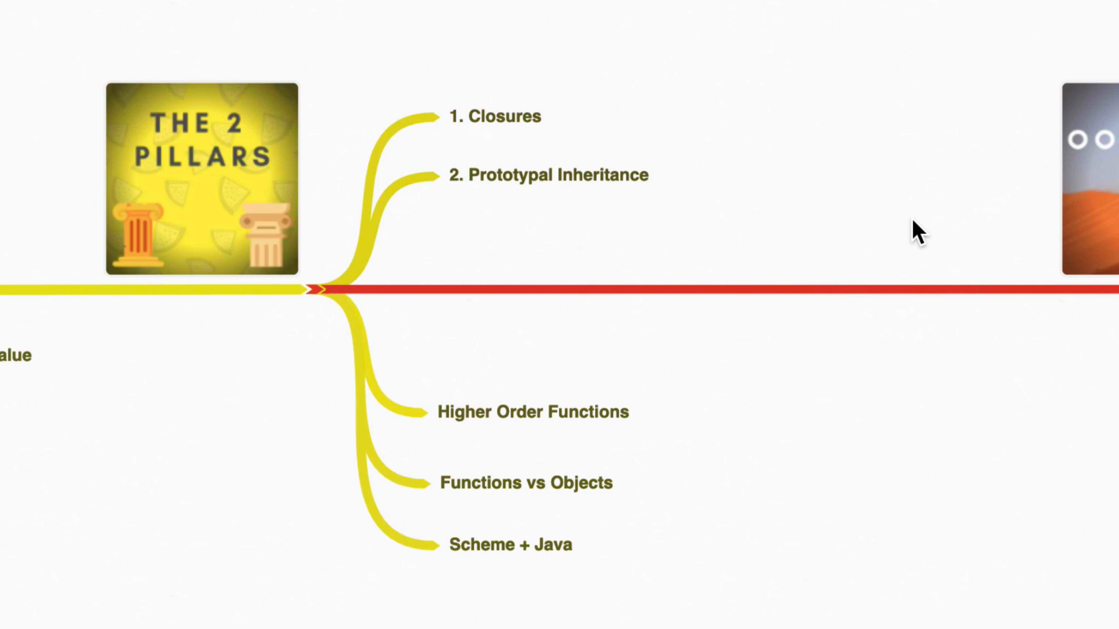
Pan right to the OOP VS FP node and its red Object Oriented and Functional Programming branches
drag(916, 229, 424, 293)
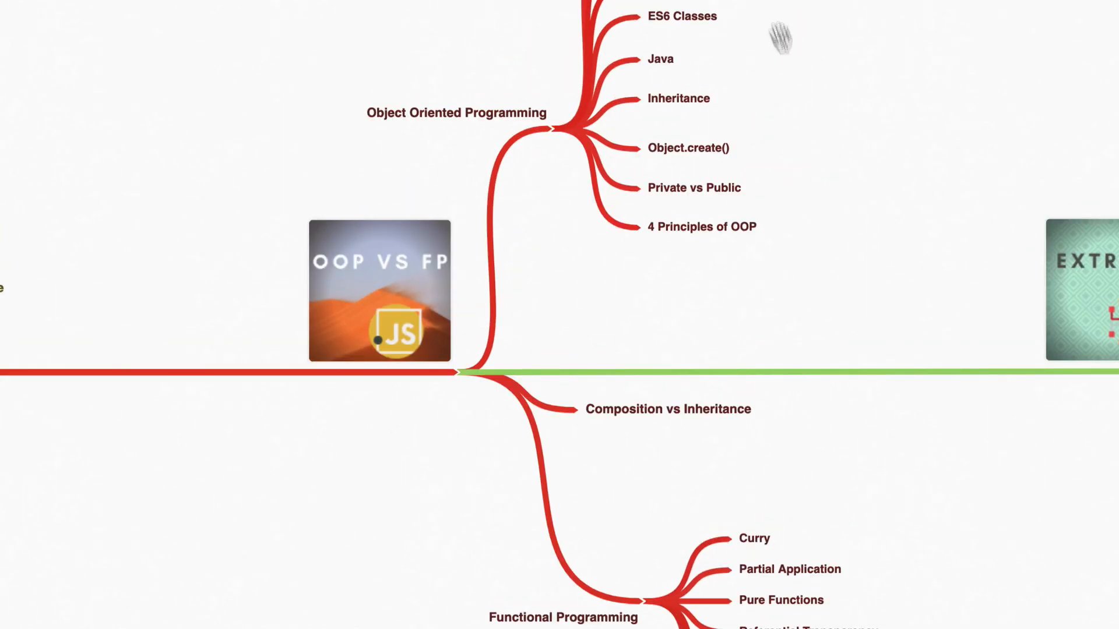
mouse_move(762, 210)
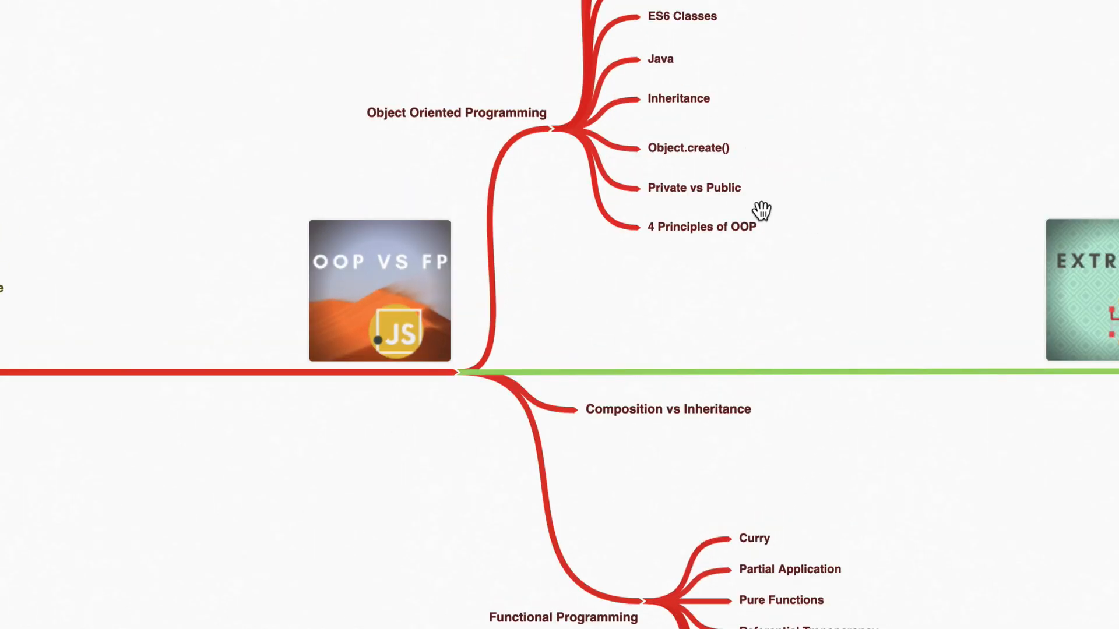
mouse_move(717, 461)
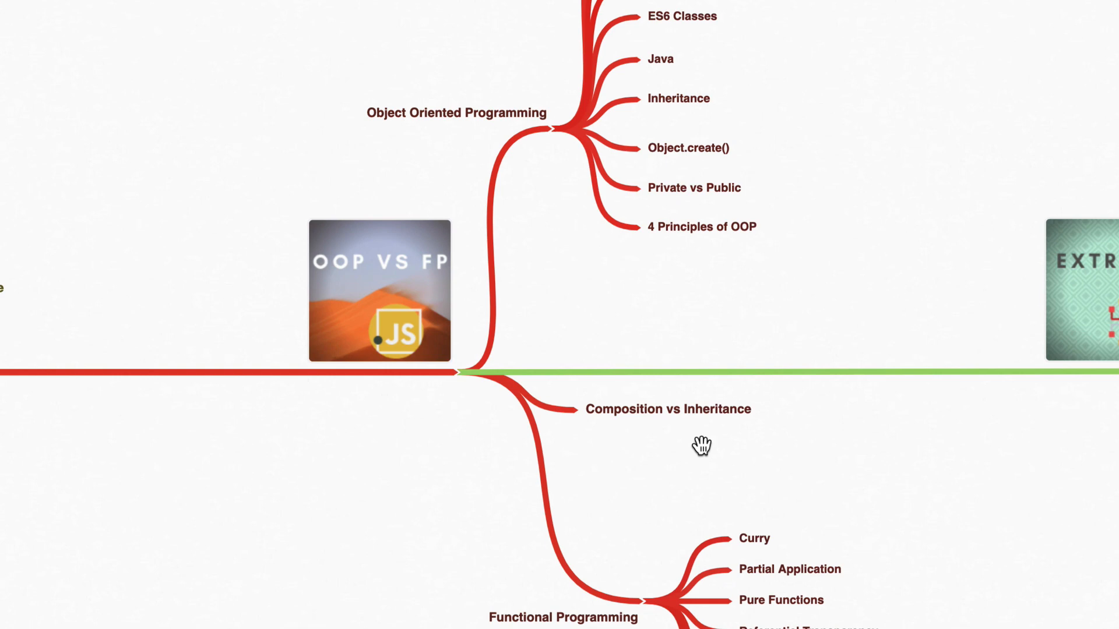
mouse_move(560, 296)
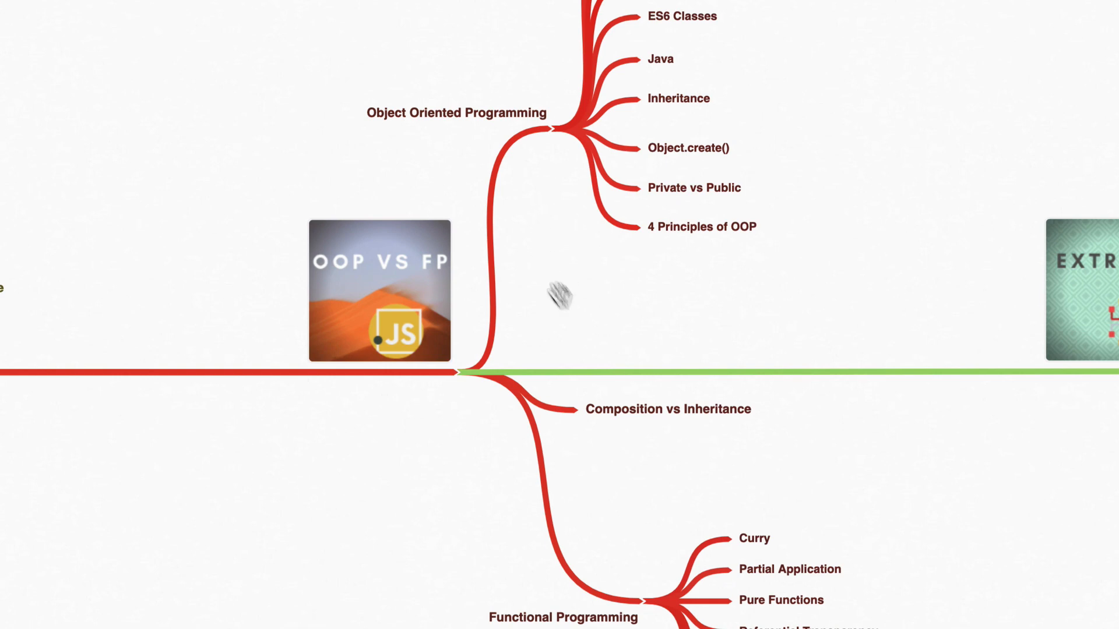
mouse_move(684, 465)
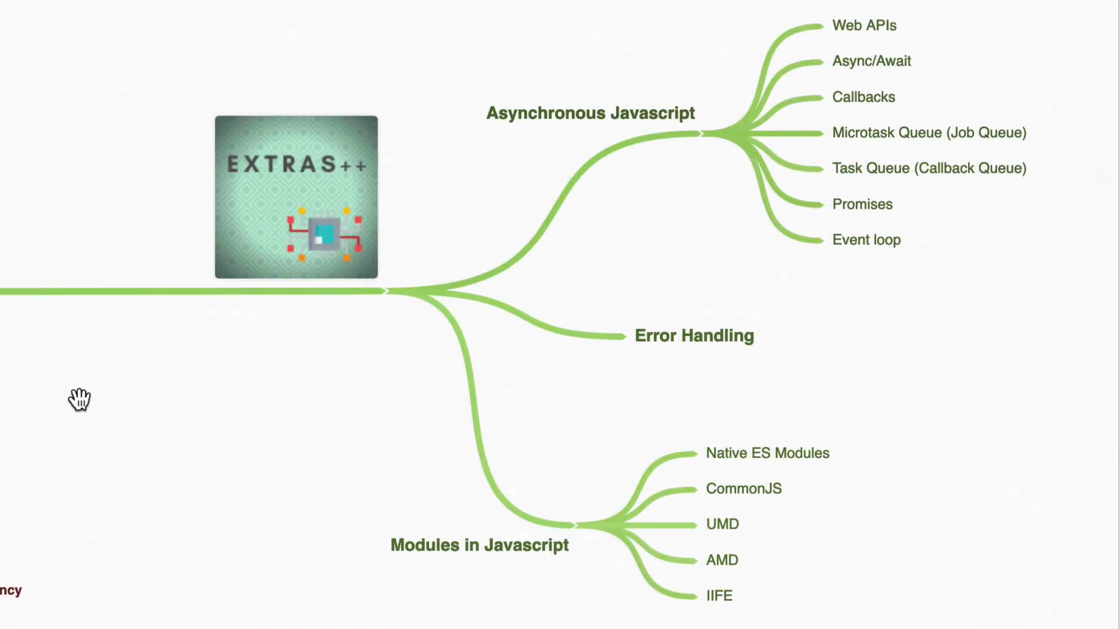
mouse_move(484, 448)
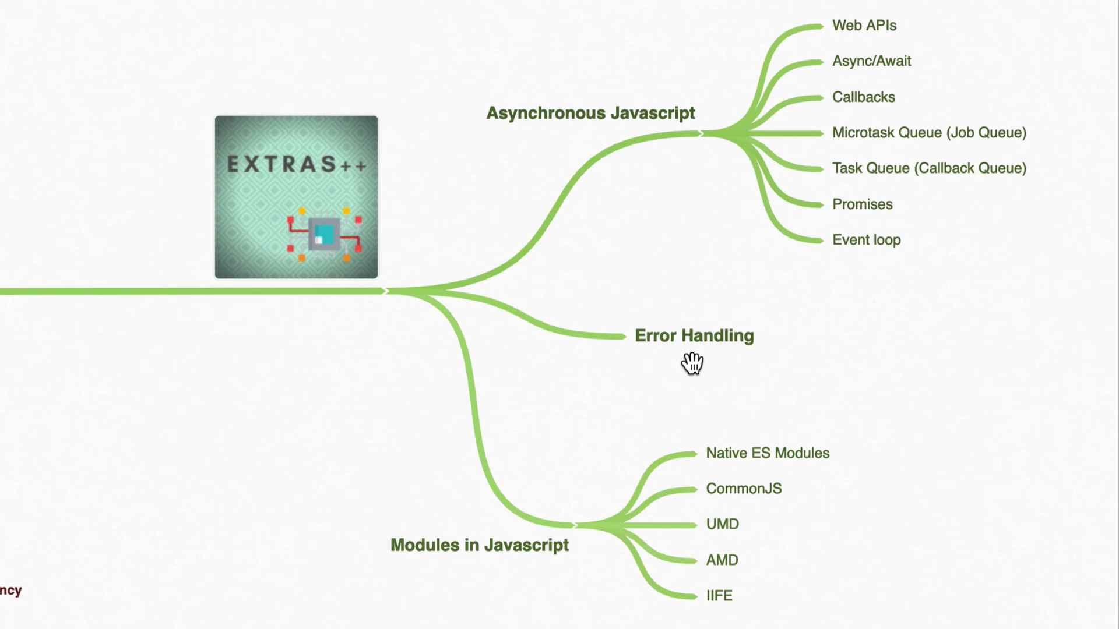
Scroll to EXTRAS++ with Asynchronous Javascript, Error Handling and Modules in Javascript
scroll(down, 3)
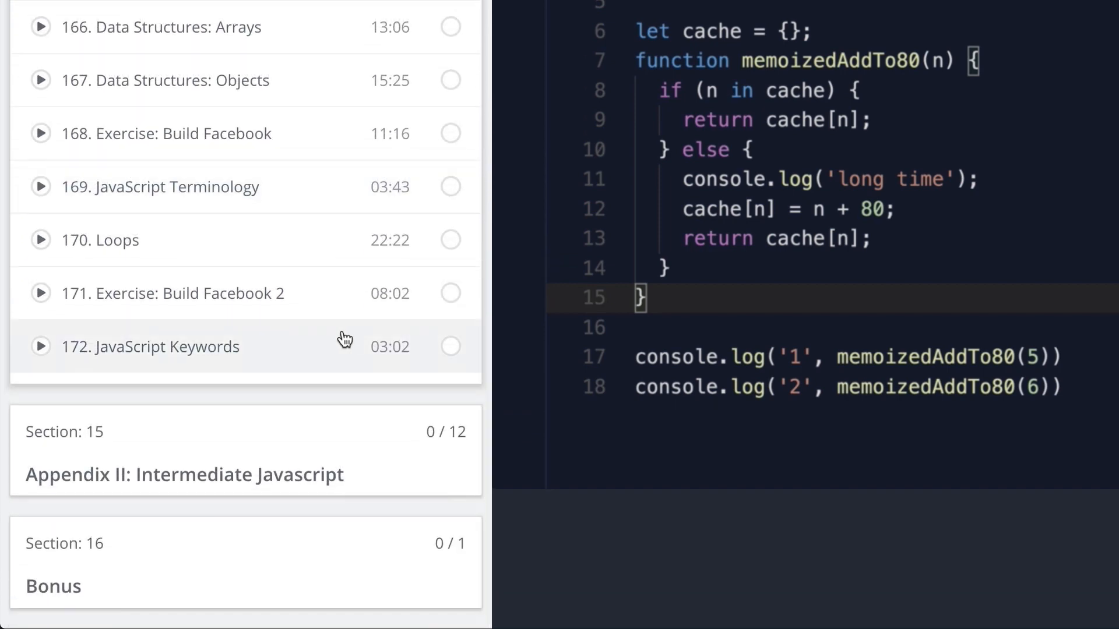
mouse_move(290, 452)
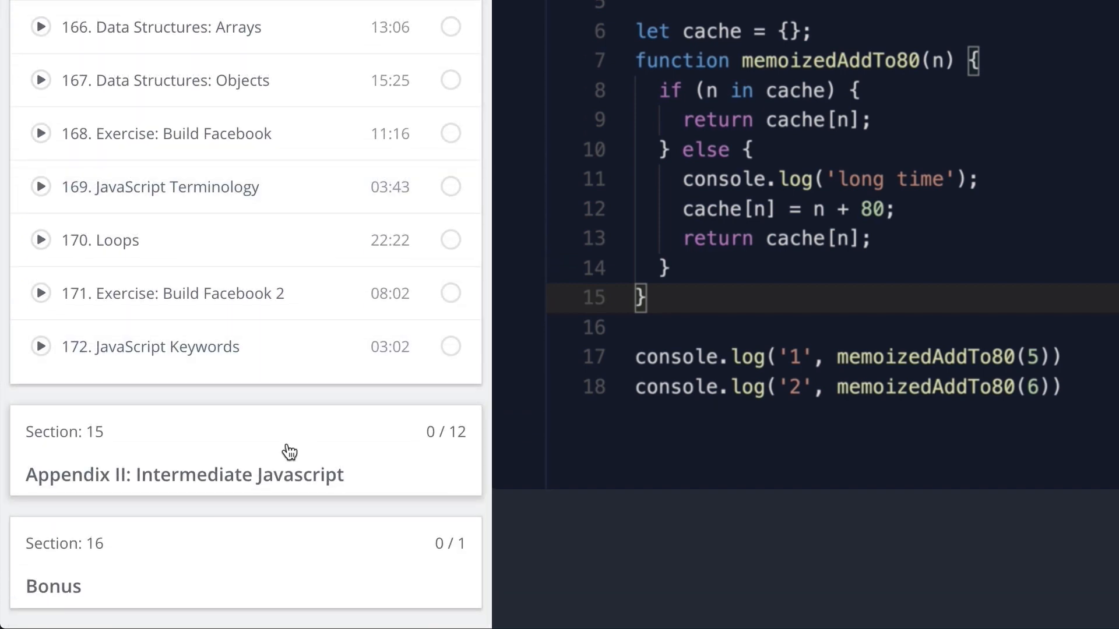
Scroll the Udemy curriculum sidebar down through Section 3: Javascript Foundation II lessons
scroll(down, 3)
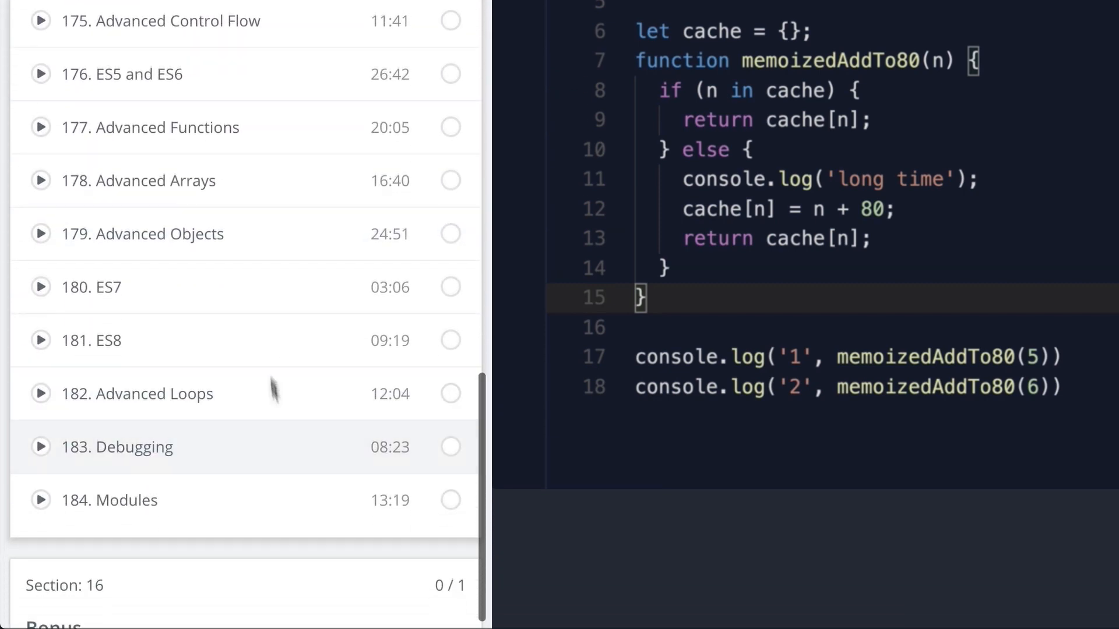
mouse_move(211, 69)
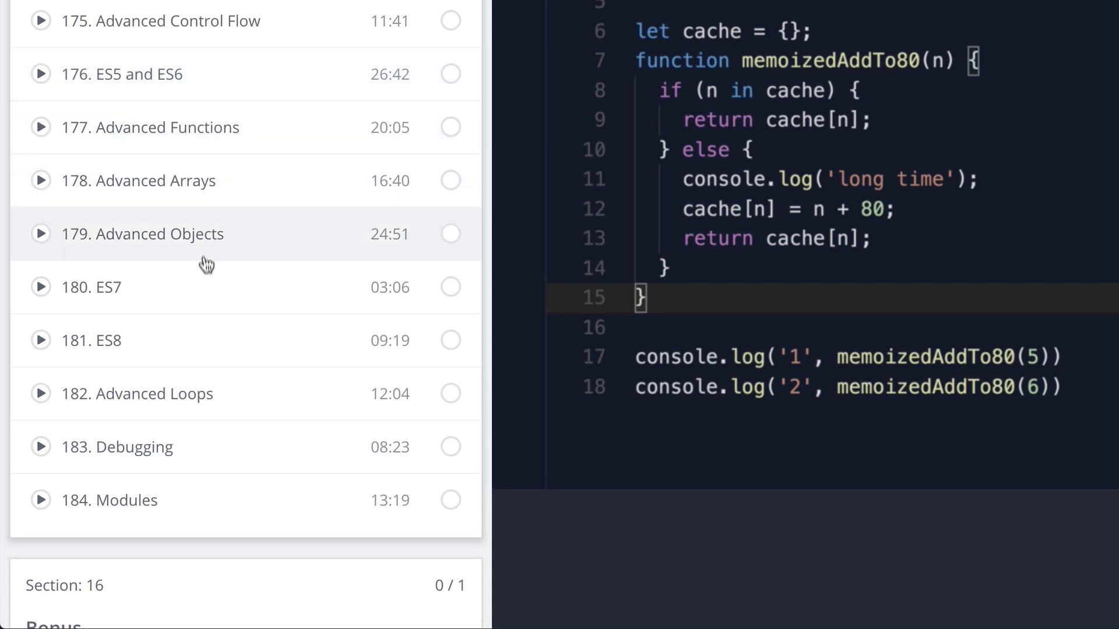
mouse_move(207, 431)
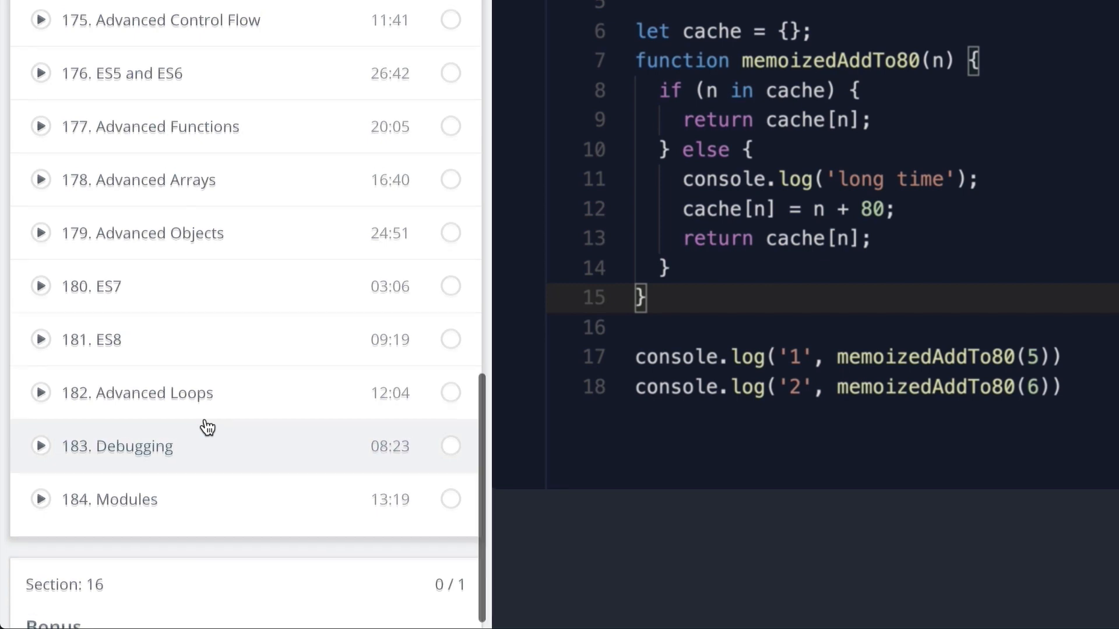
scroll(down, 3)
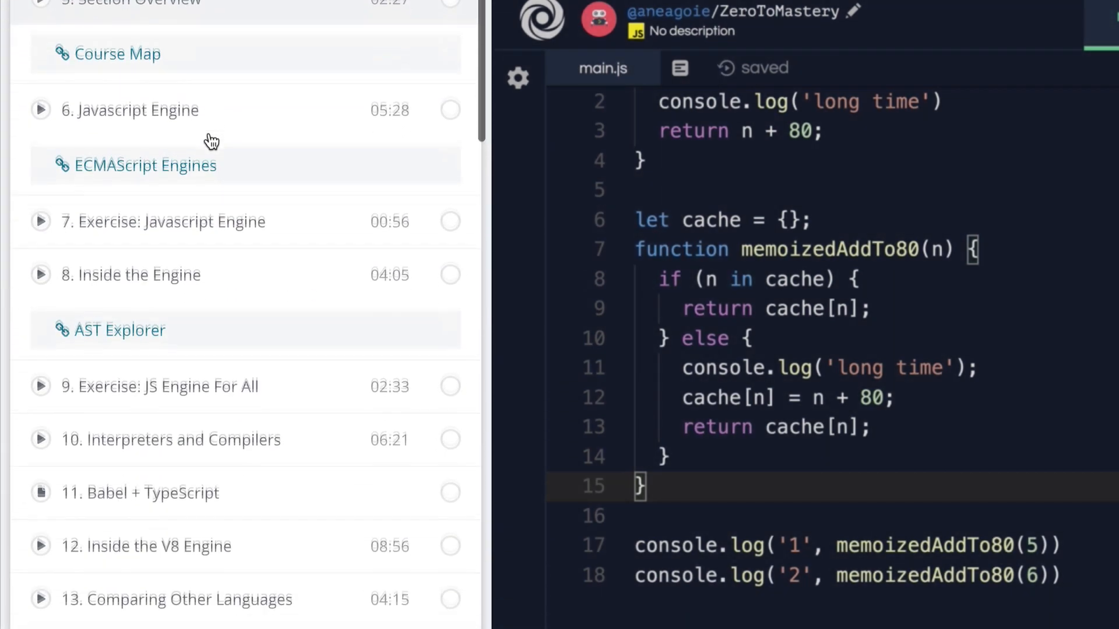
scroll(down, 3)
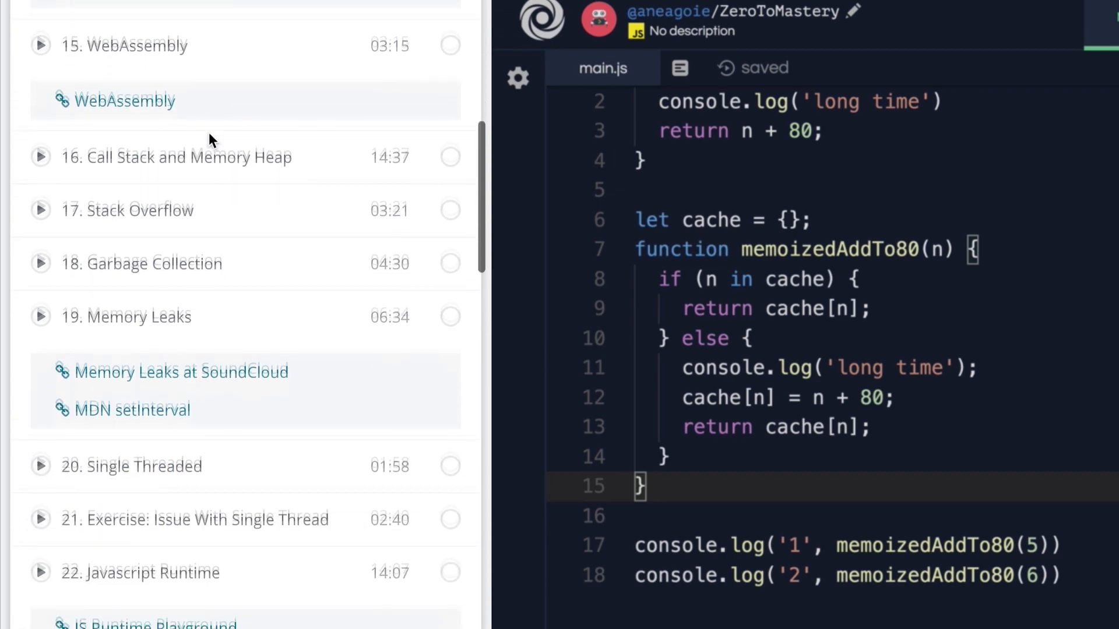
scroll(down, 3)
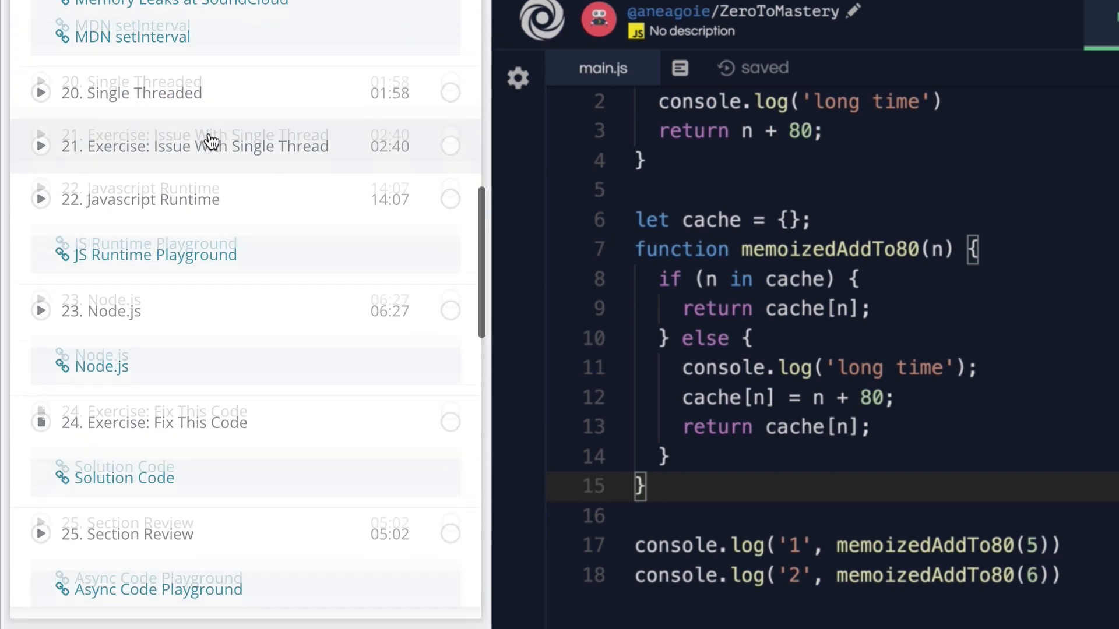
scroll(down, 3)
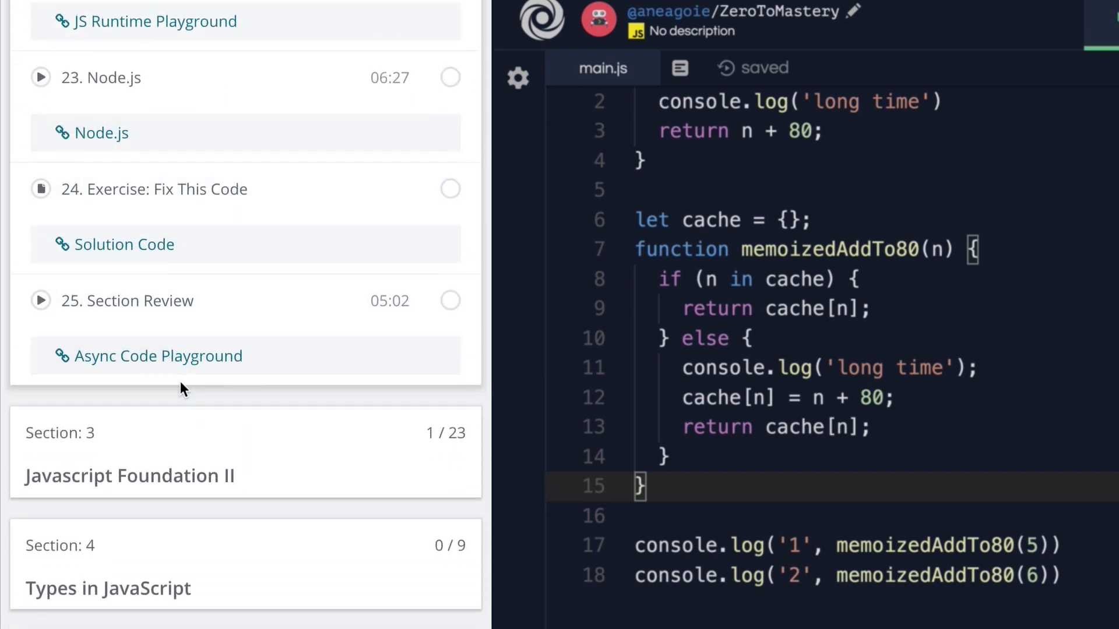
scroll(down, 3)
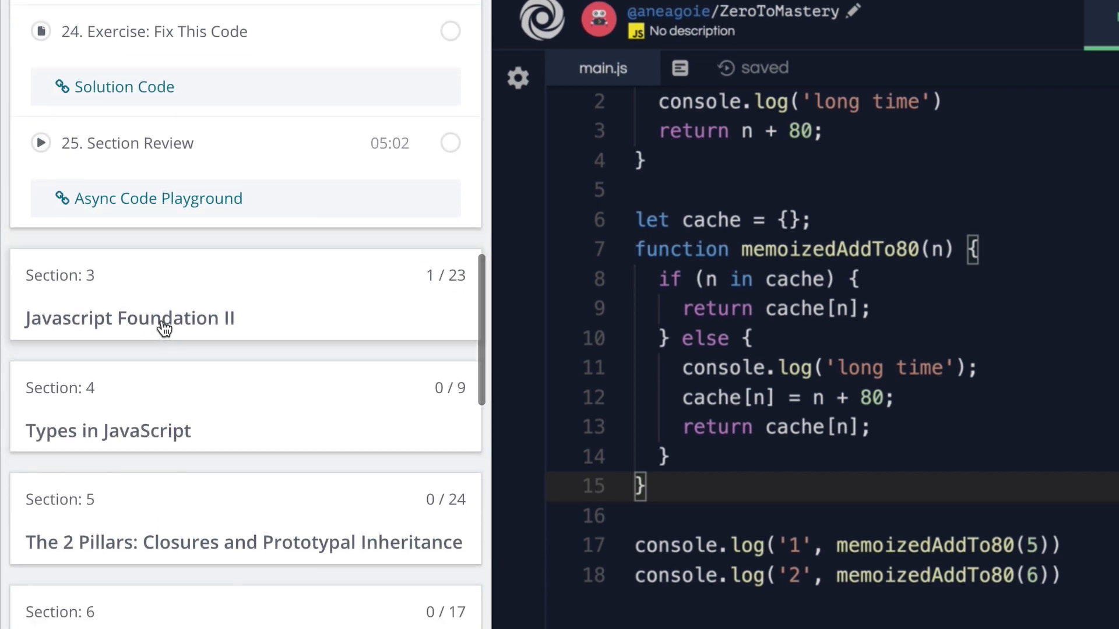
scroll(down, 3)
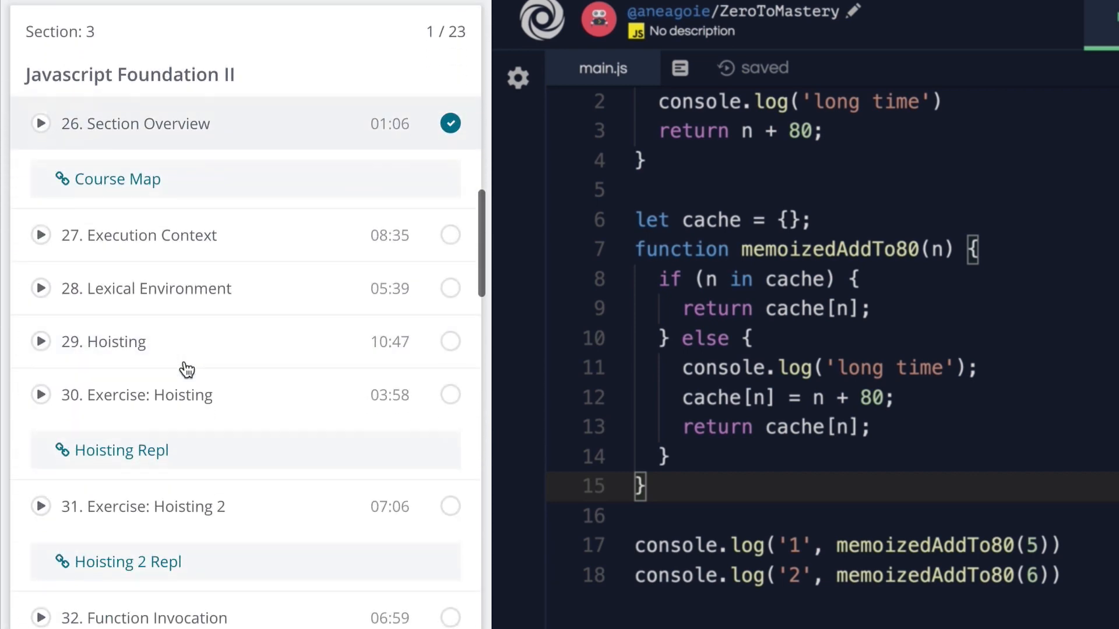
scroll(down, 3)
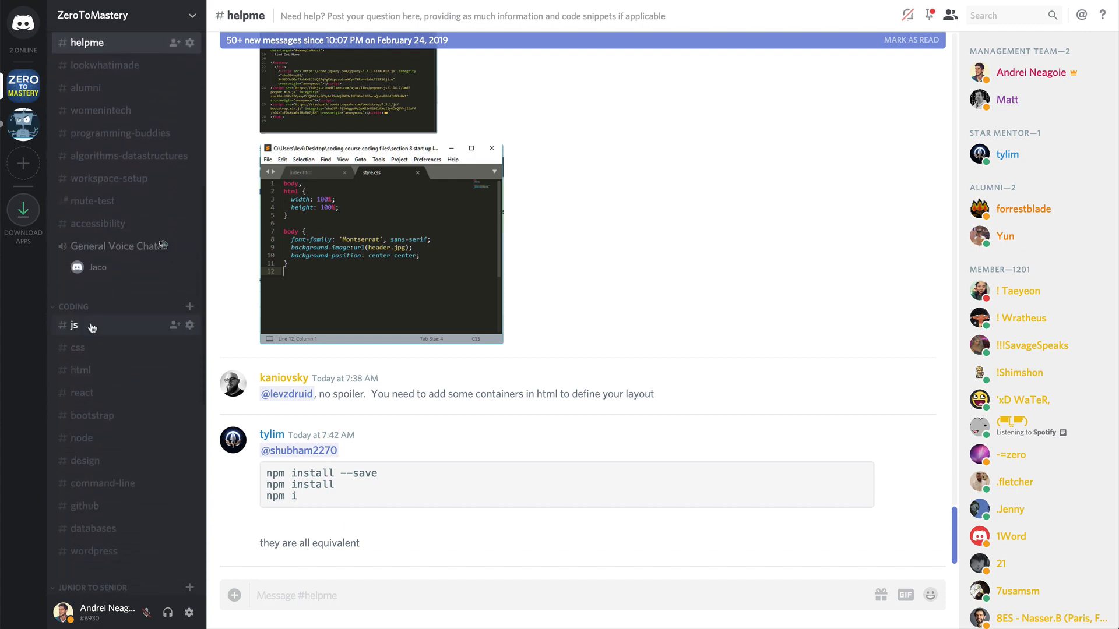
Scroll through the #js channel's help threads, then view #recapoftheday's call, apply, bind example
click(73, 326)
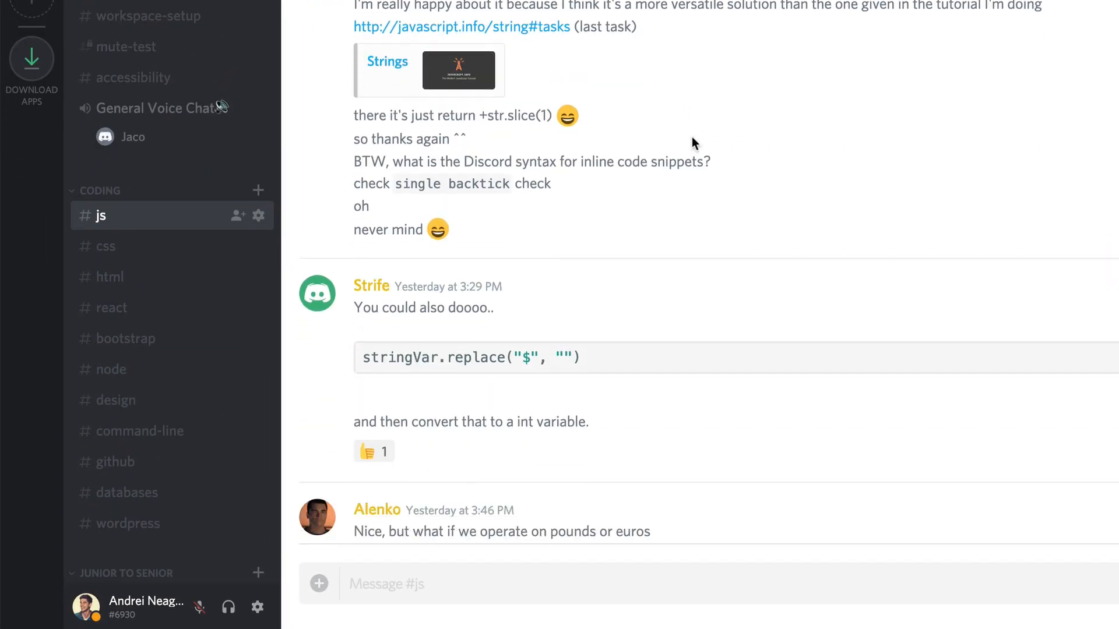
scroll(down, 3)
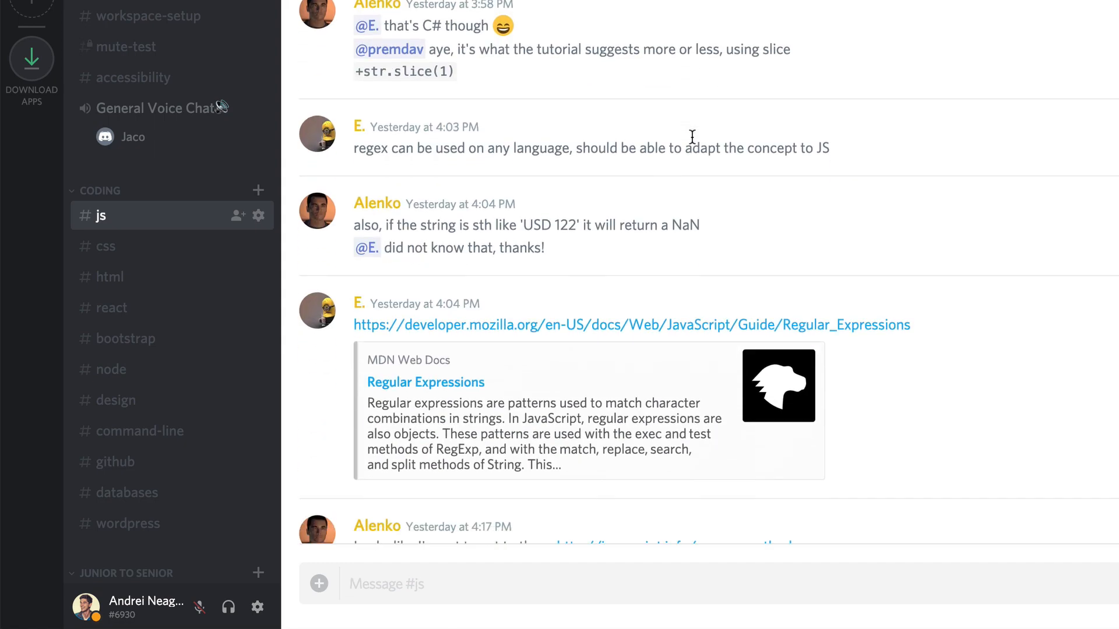
scroll(down, 3)
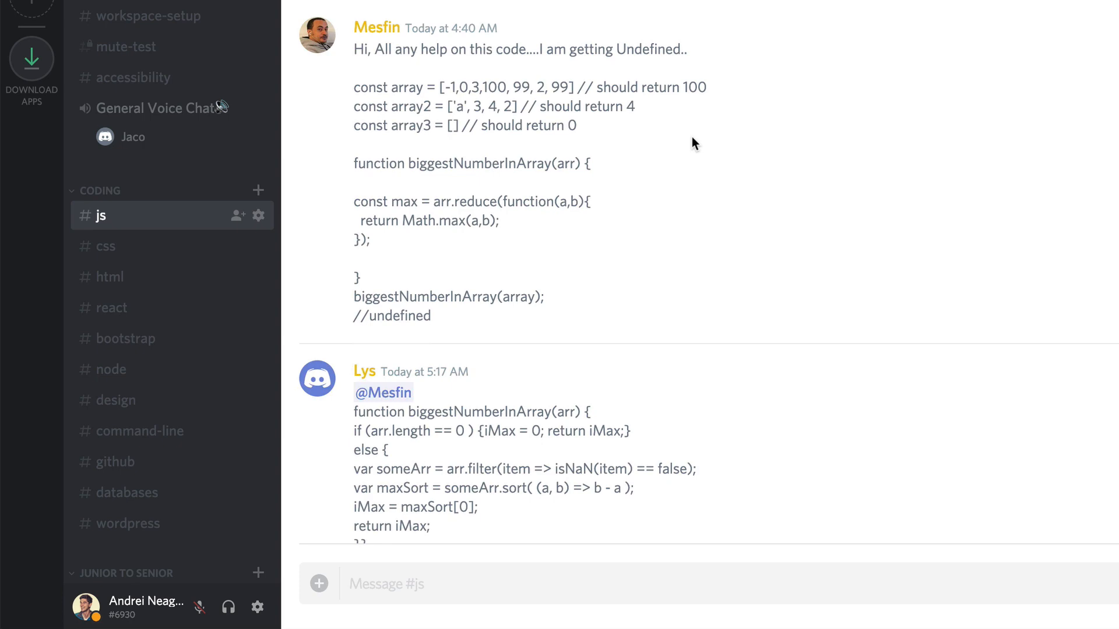
scroll(down, 3)
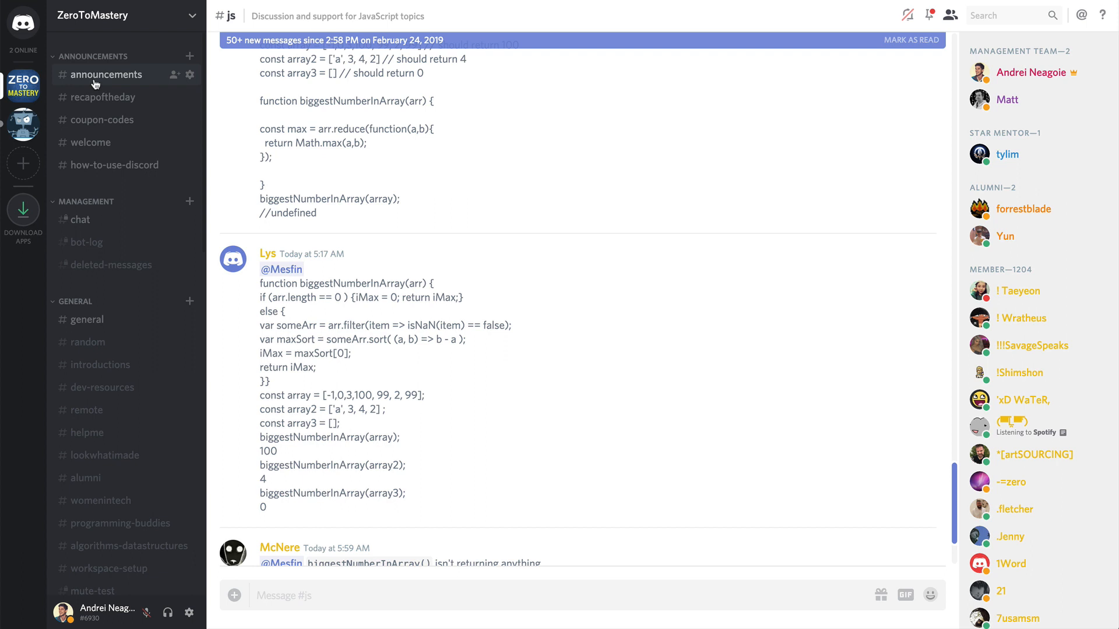
click(105, 96)
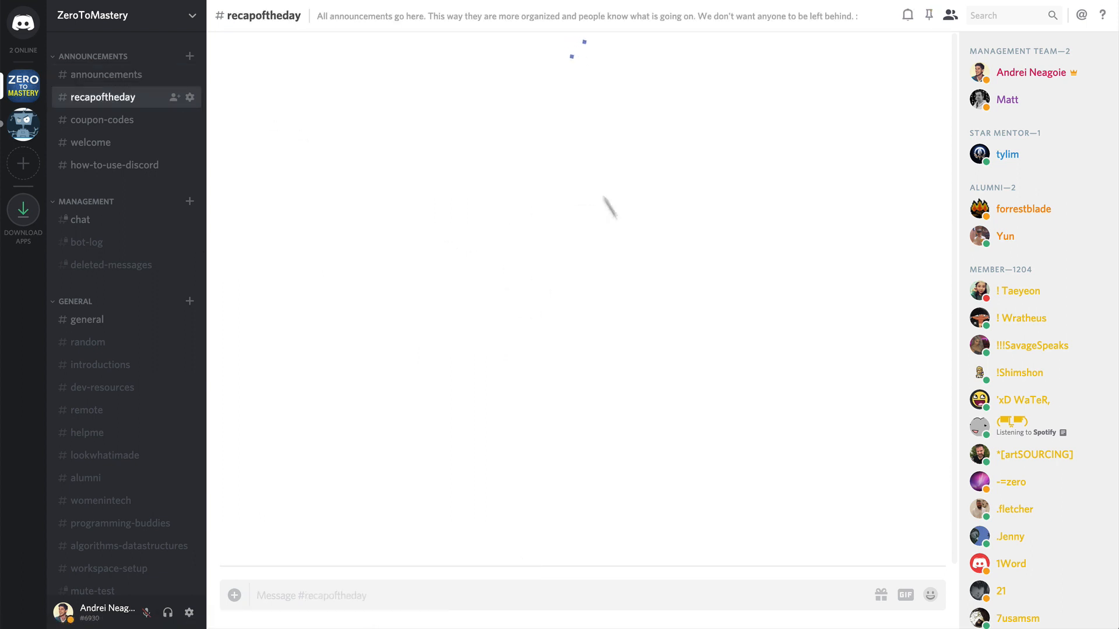
scroll(down, 3)
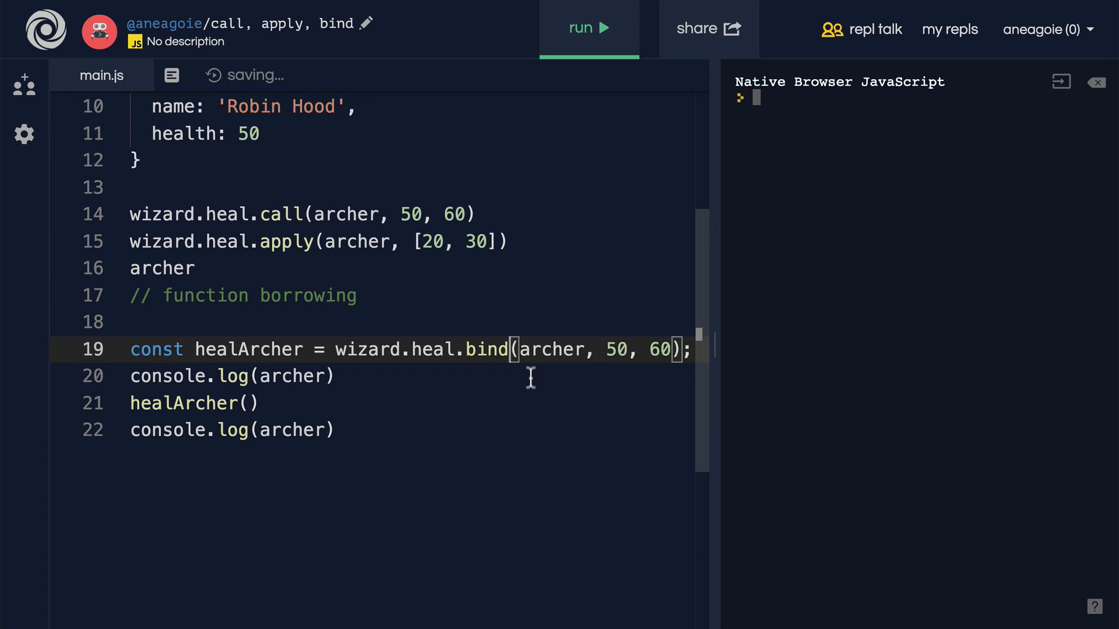
Run main.js so the console logs archer's health as 210, then 320
click(589, 28)
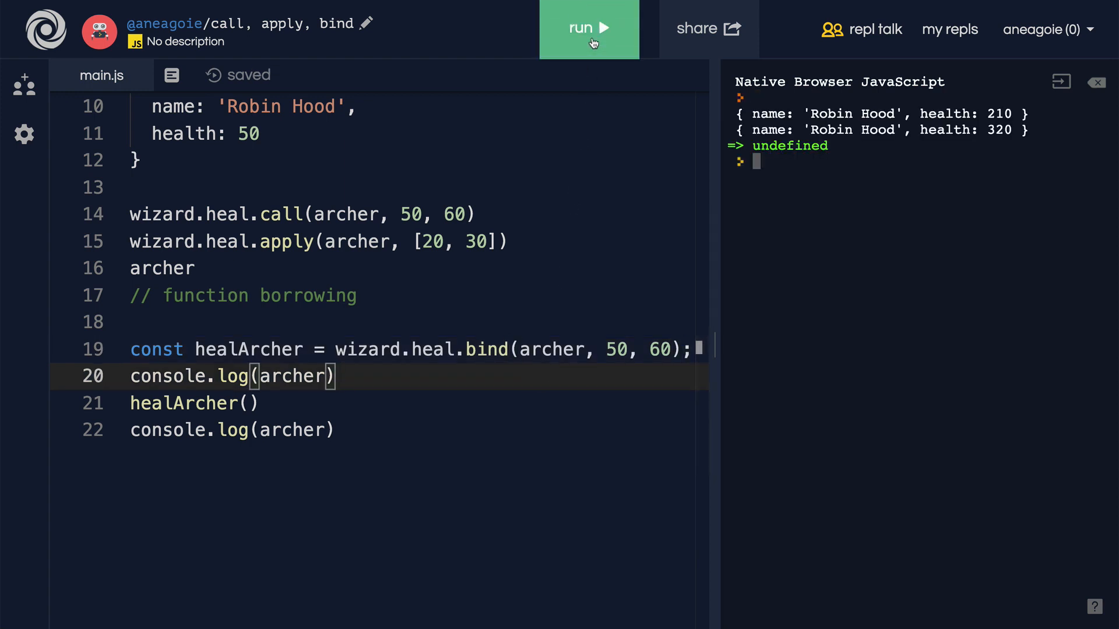